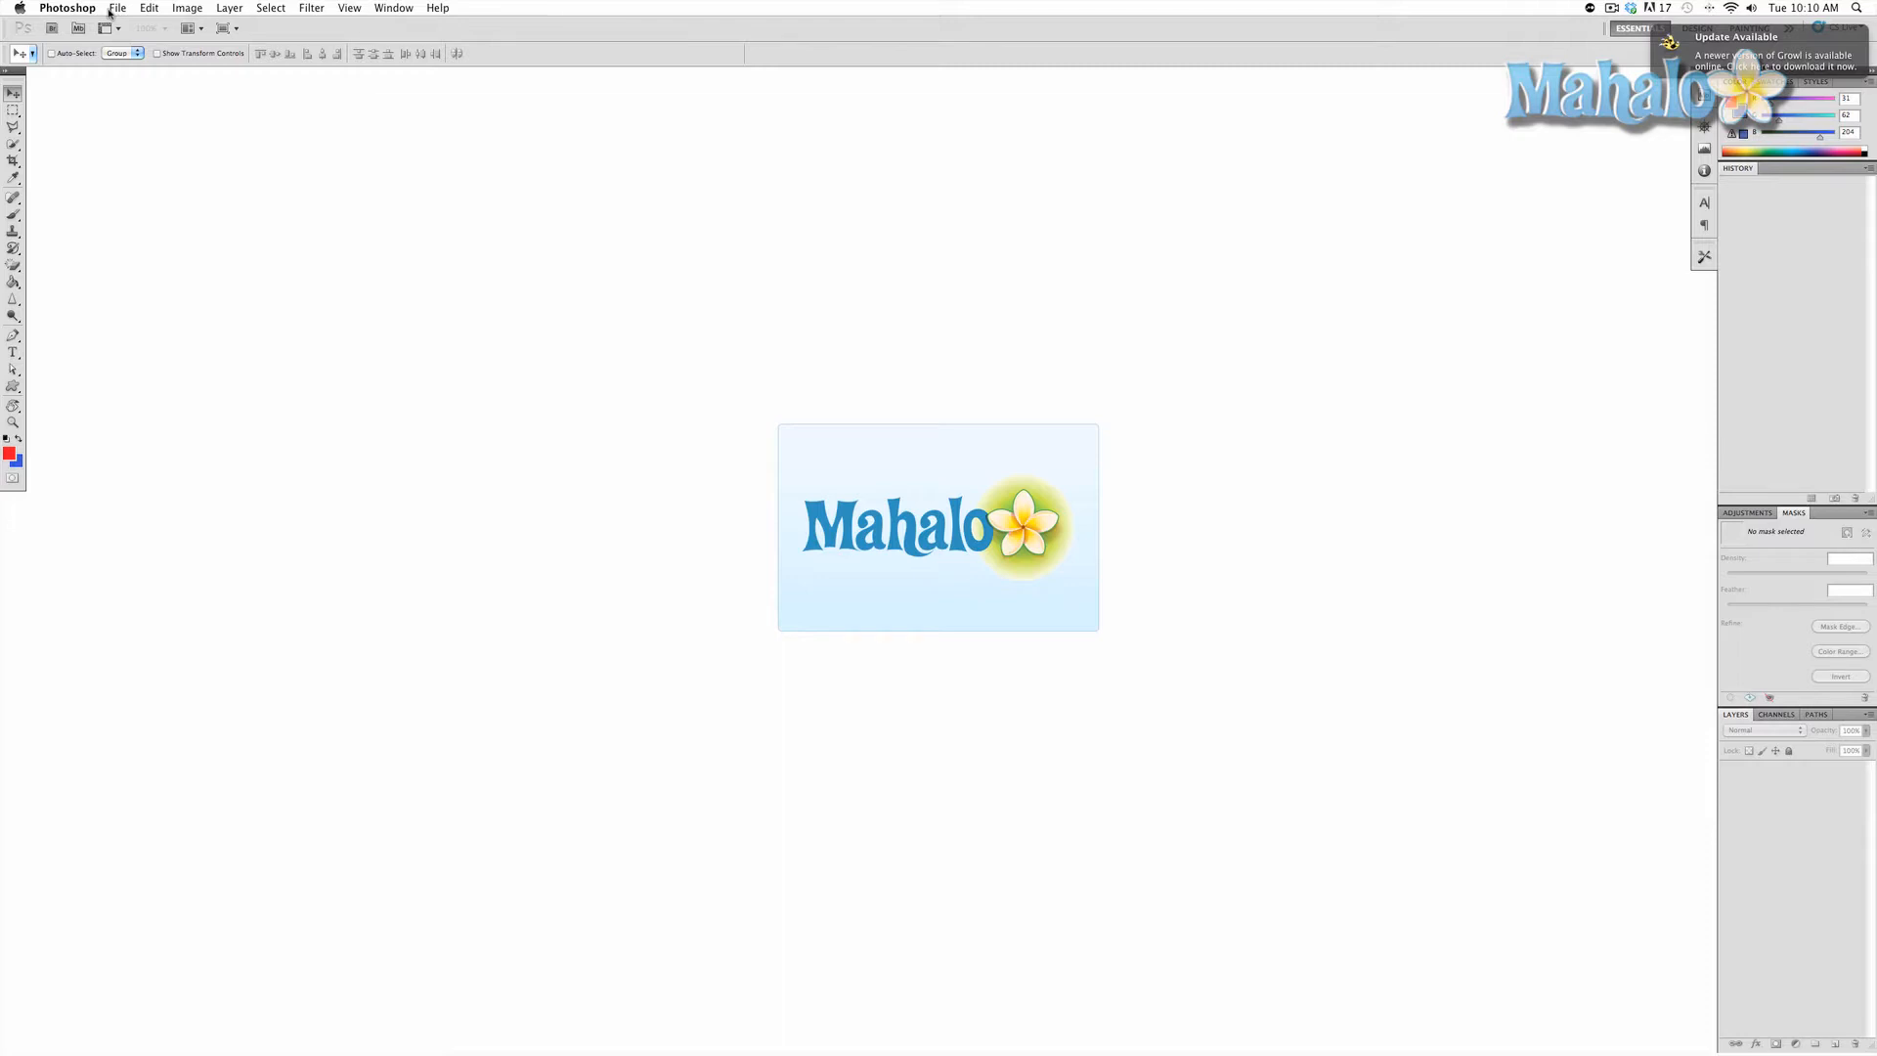
Step: Bring up the File menu's list of commands
{"action": "left_click", "coordinate": [118, 8]}
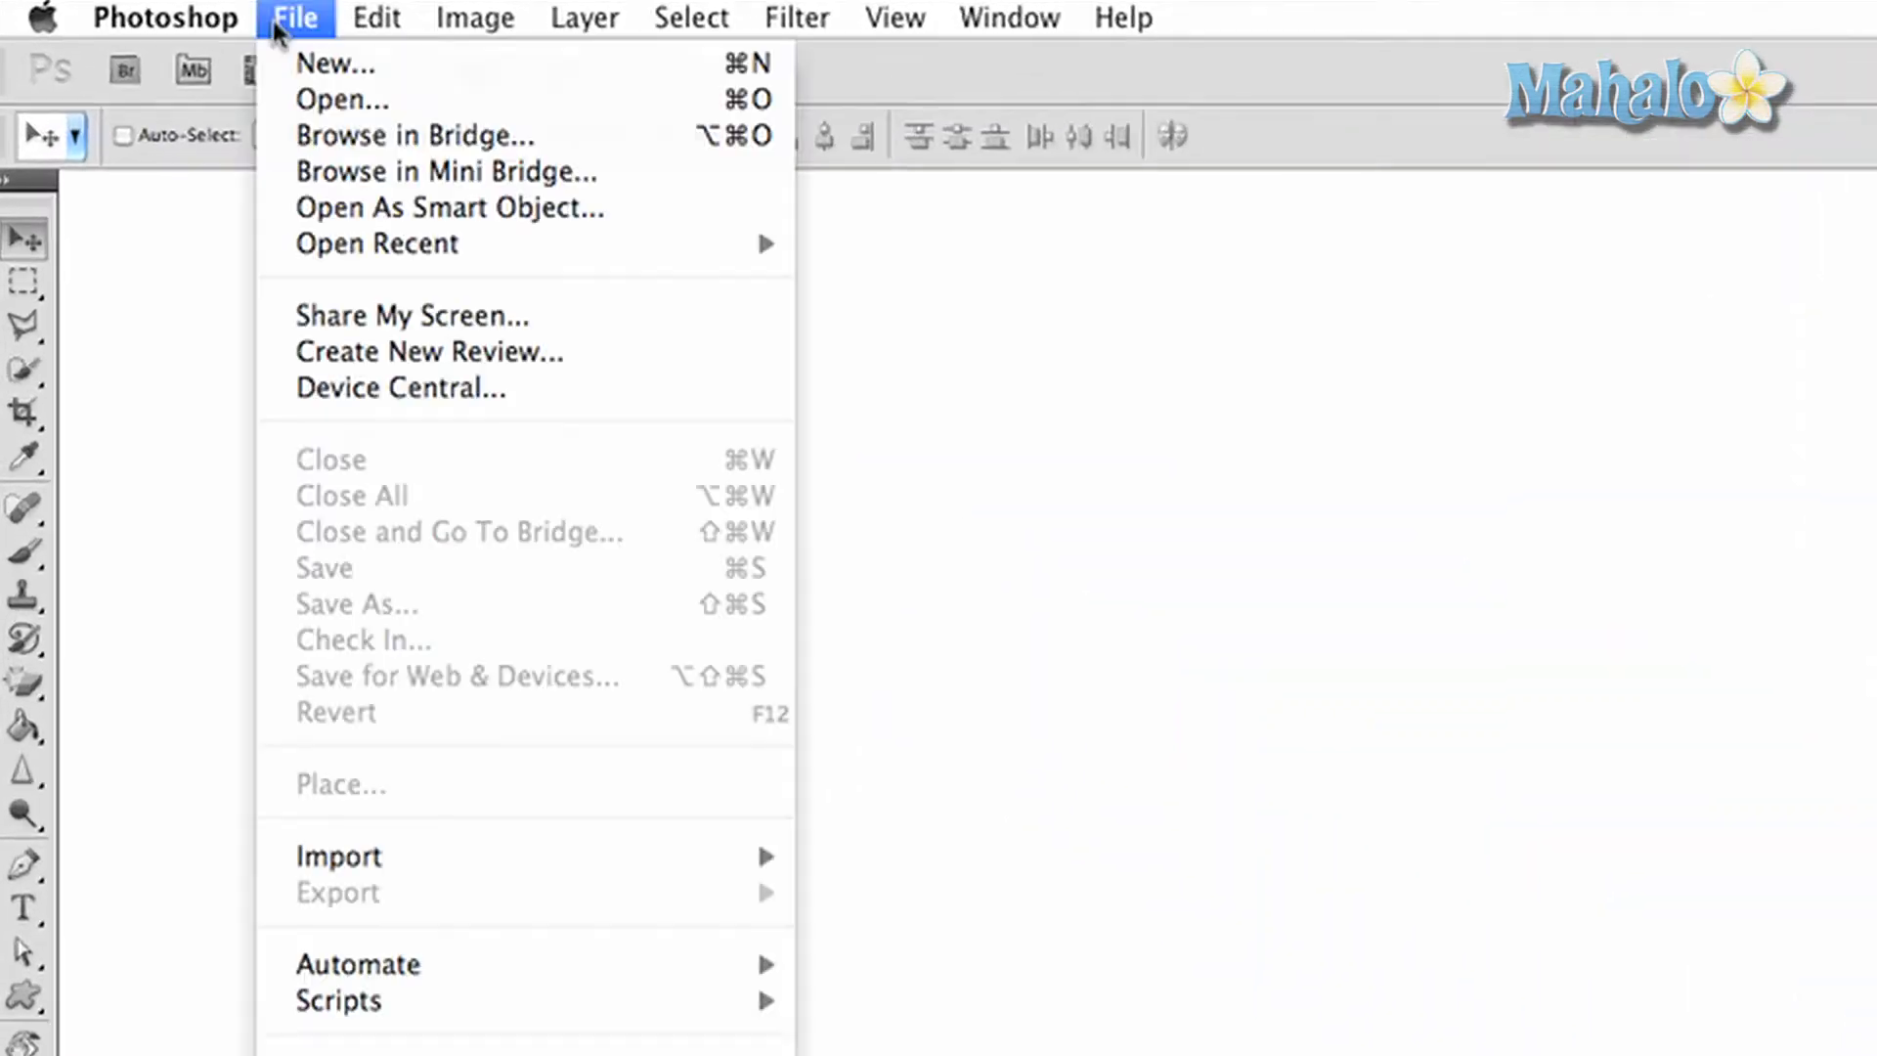
{"action": "mouse_move", "coordinate": [430, 140]}
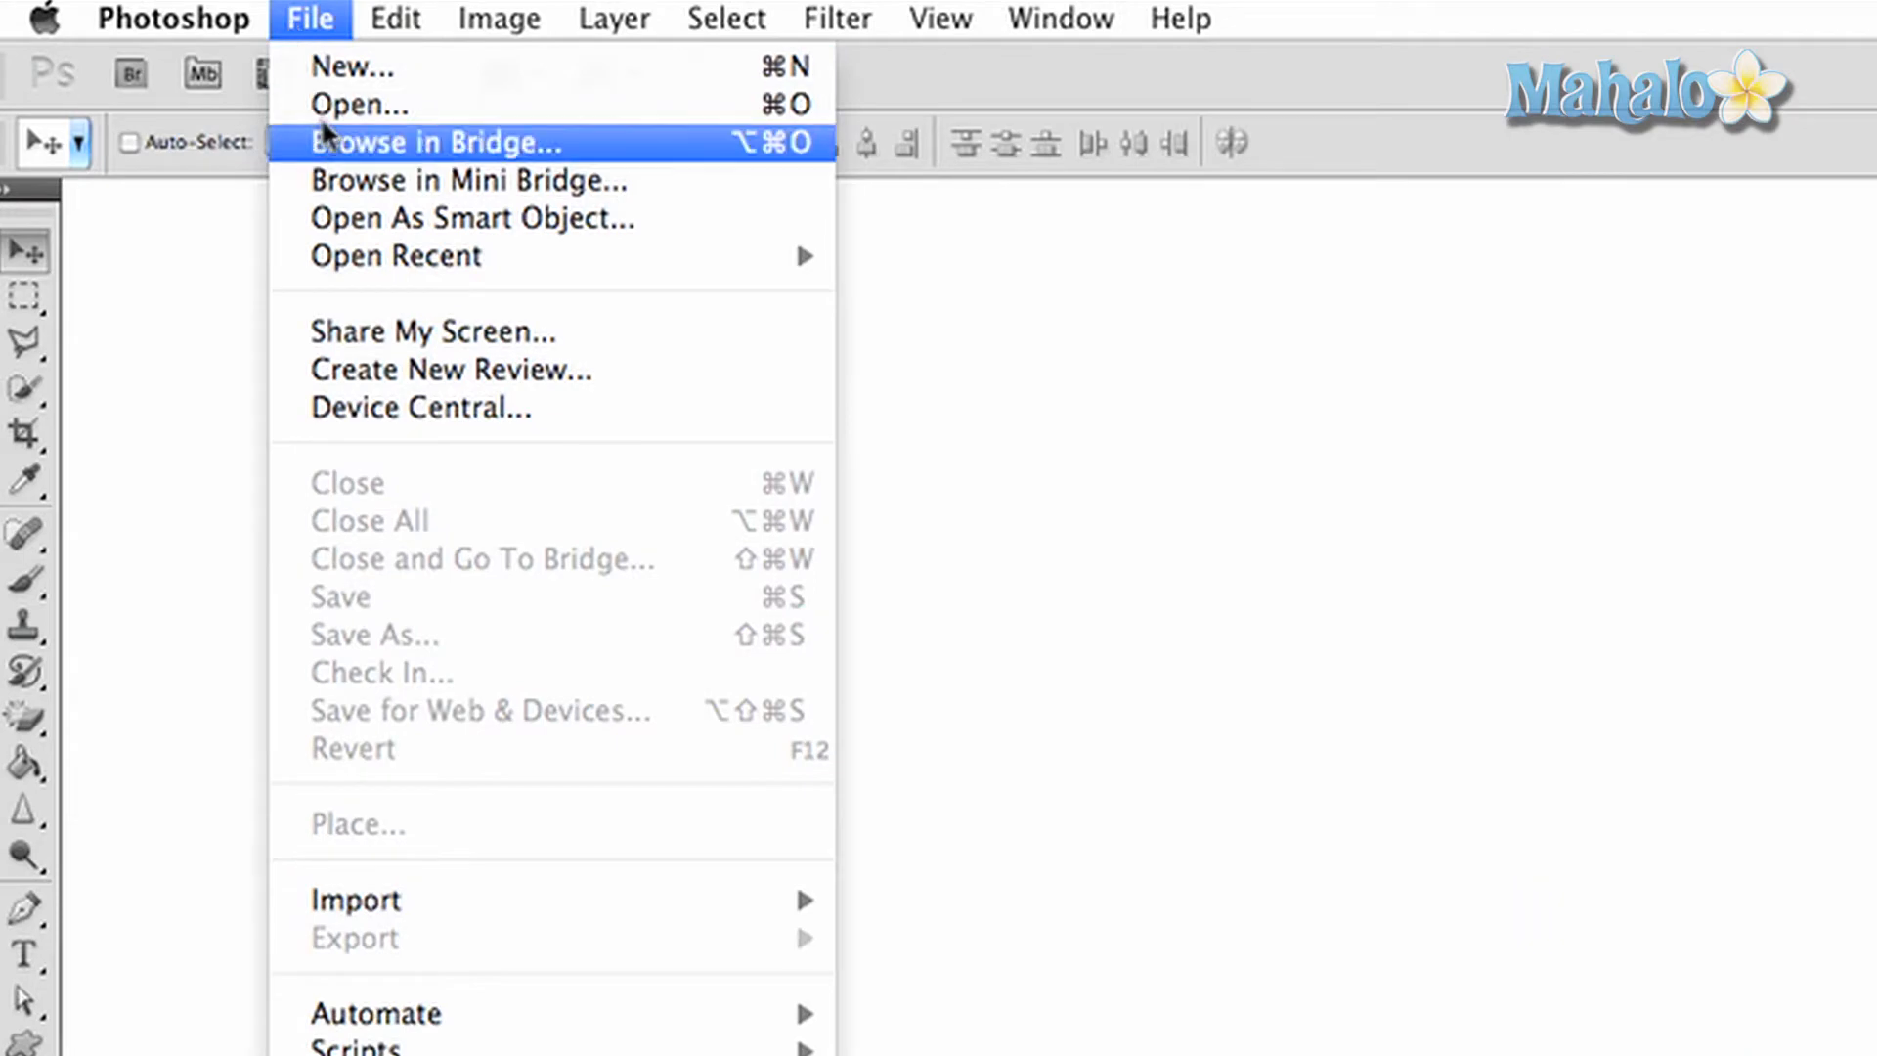
{"action": "mouse_move", "coordinate": [353, 106]}
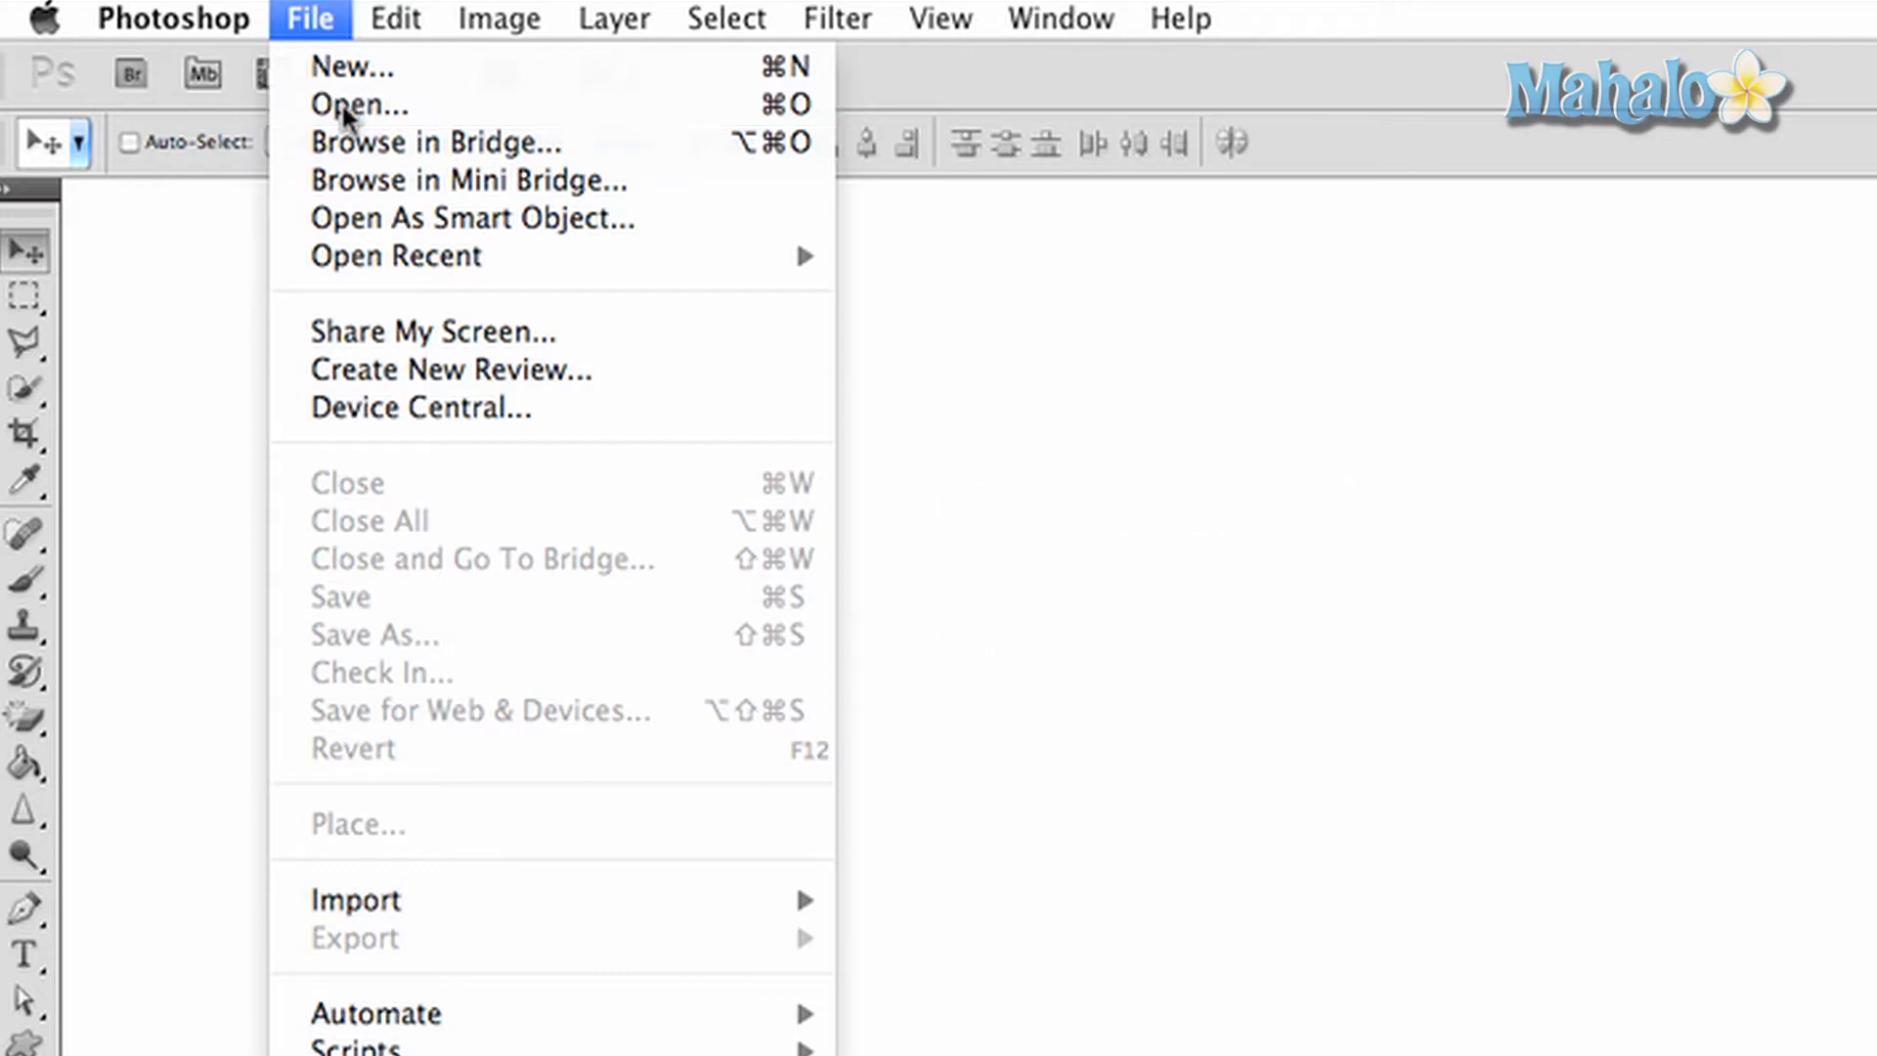
Step: Bring up the Open dialog browsing the Pics in Progress folder
{"action": "left_click", "coordinate": [357, 103]}
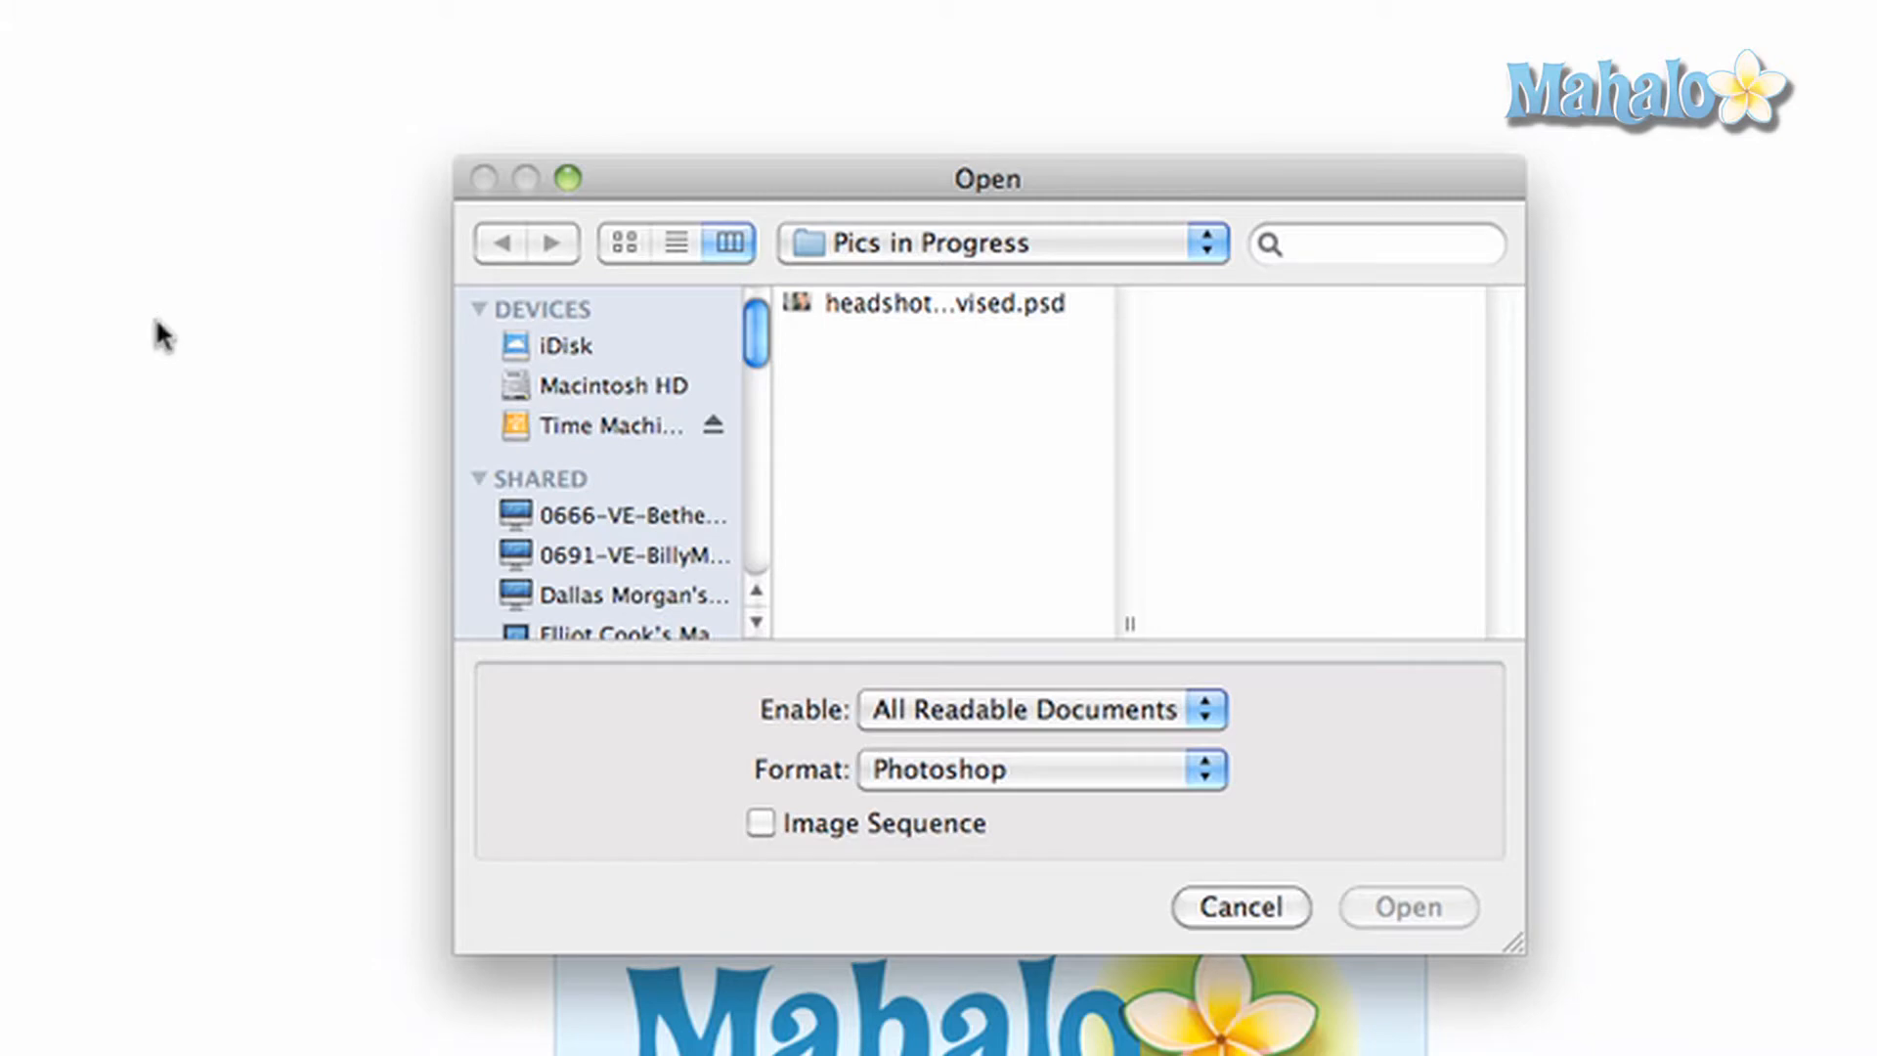
{"action": "mouse_move", "coordinate": [806, 751]}
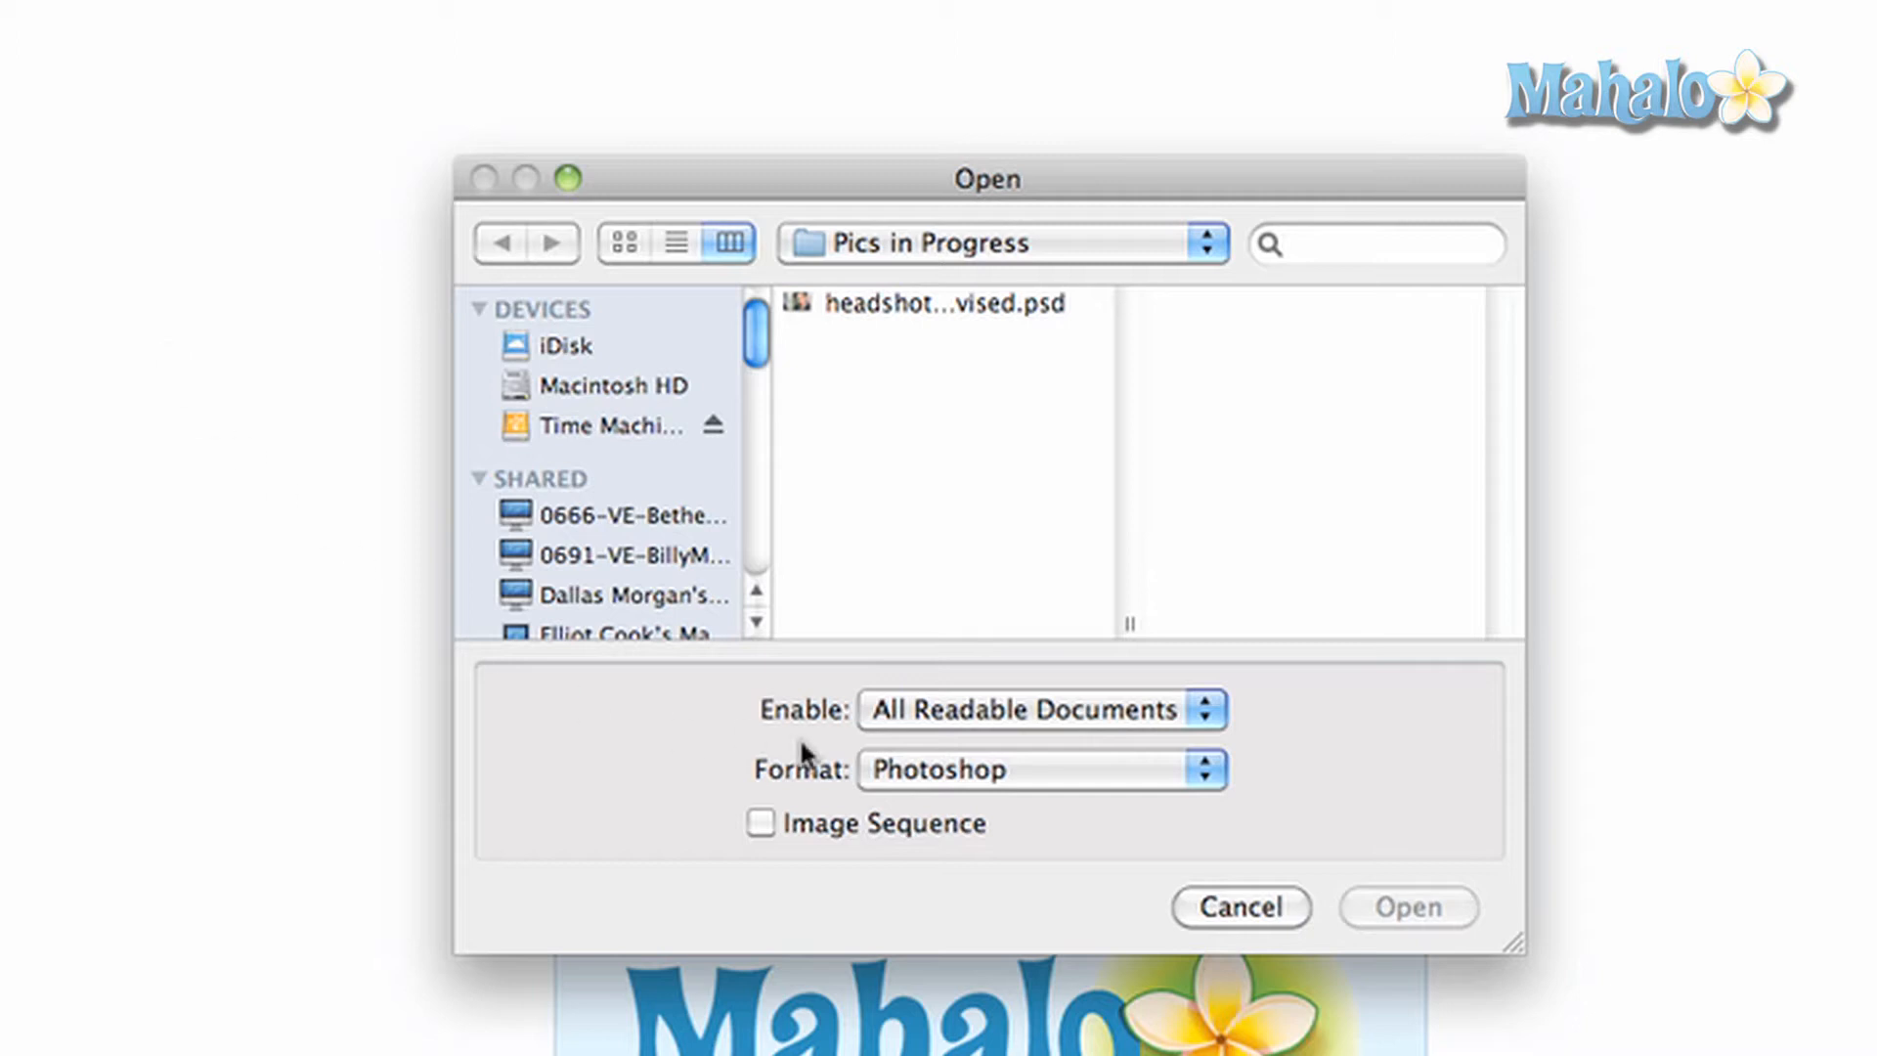
Step: Keep Photoshop format and all readable documents, leave Image Sequence off, and select the headshot PSD for preview
{"action": "left_click", "coordinate": [1038, 708]}
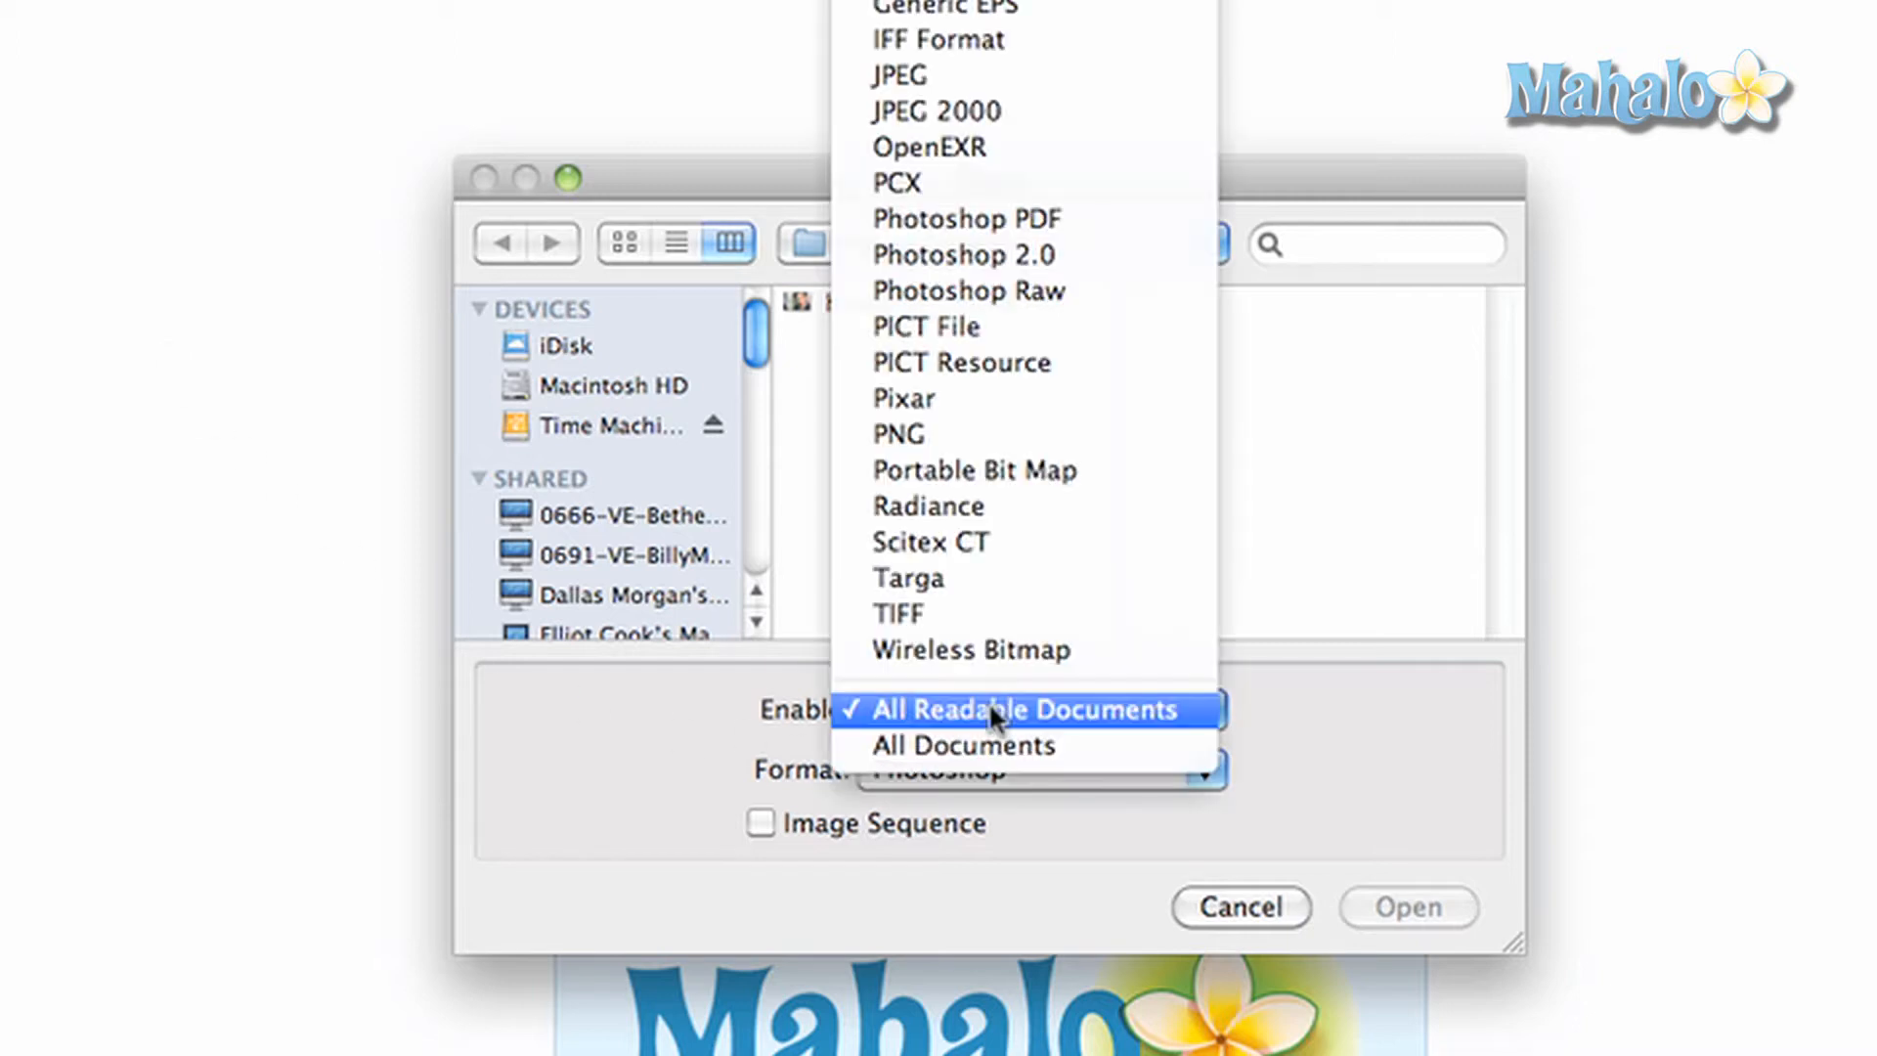
{"action": "mouse_move", "coordinate": [930, 146]}
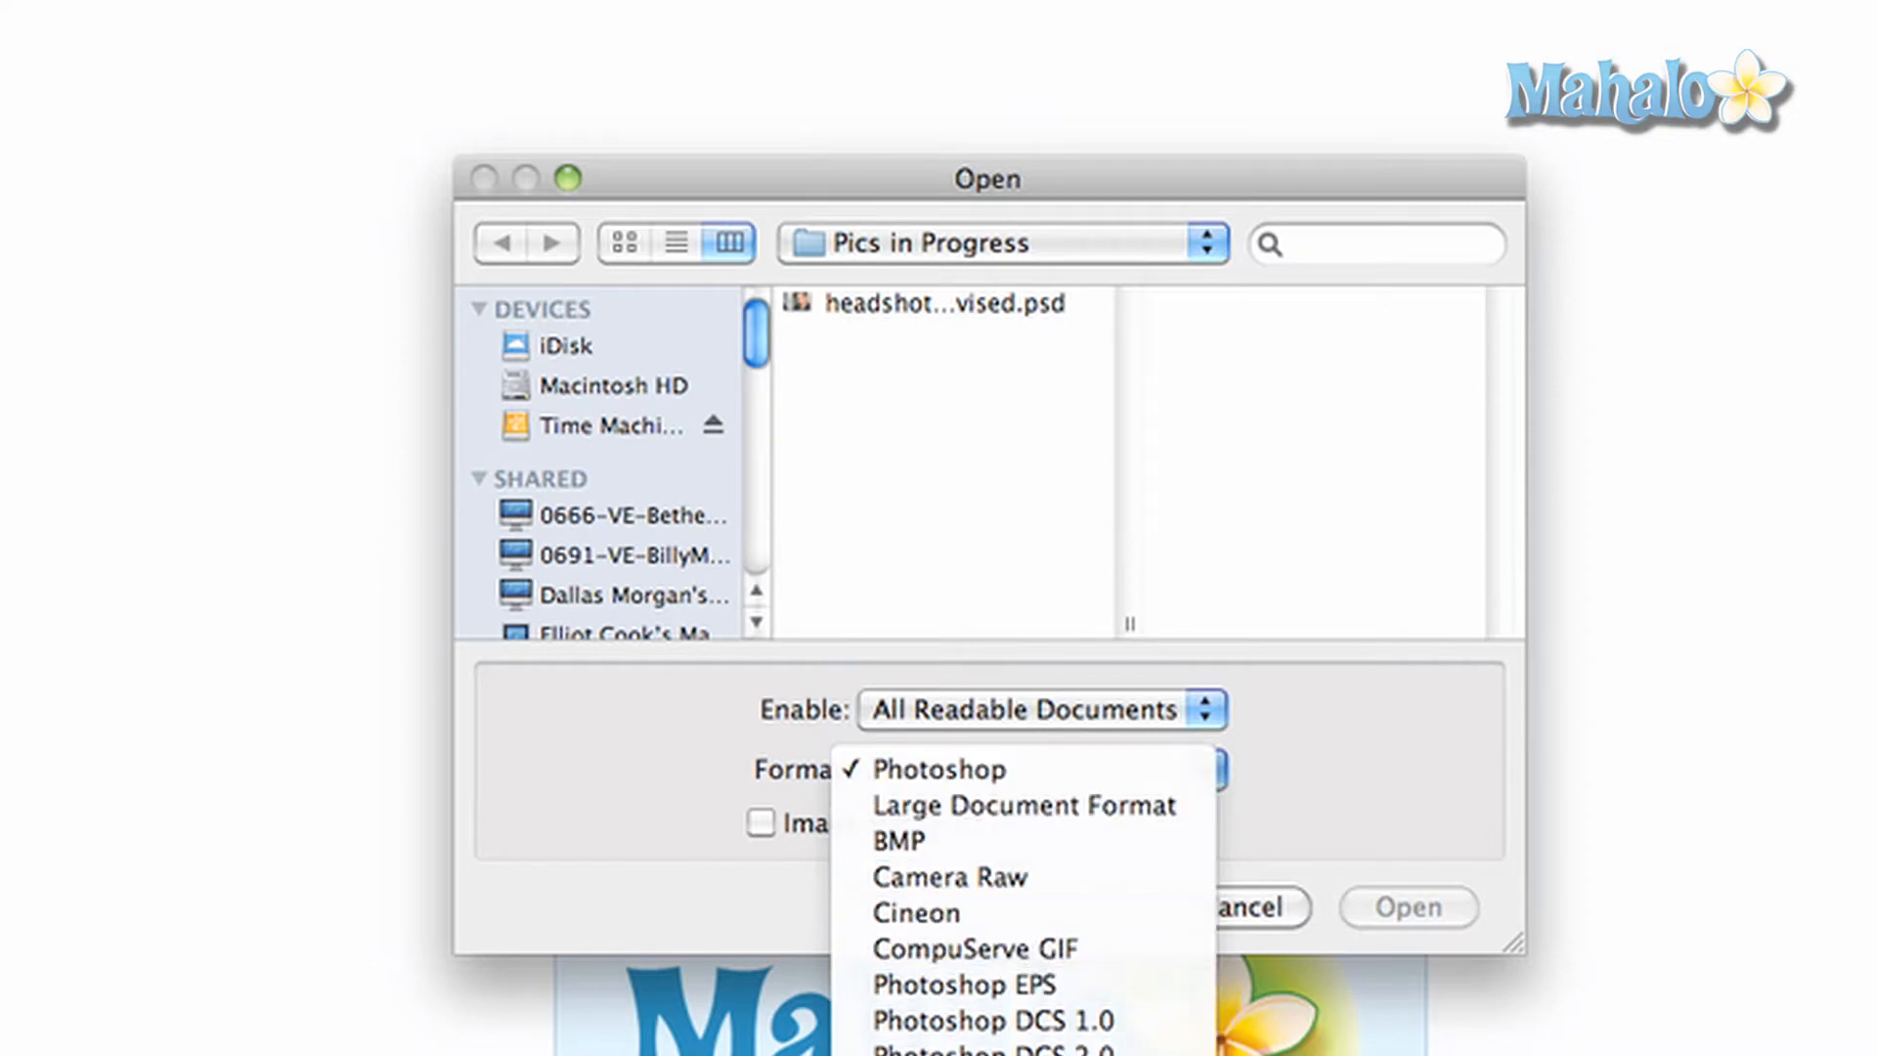
{"action": "left_click", "coordinate": [941, 768]}
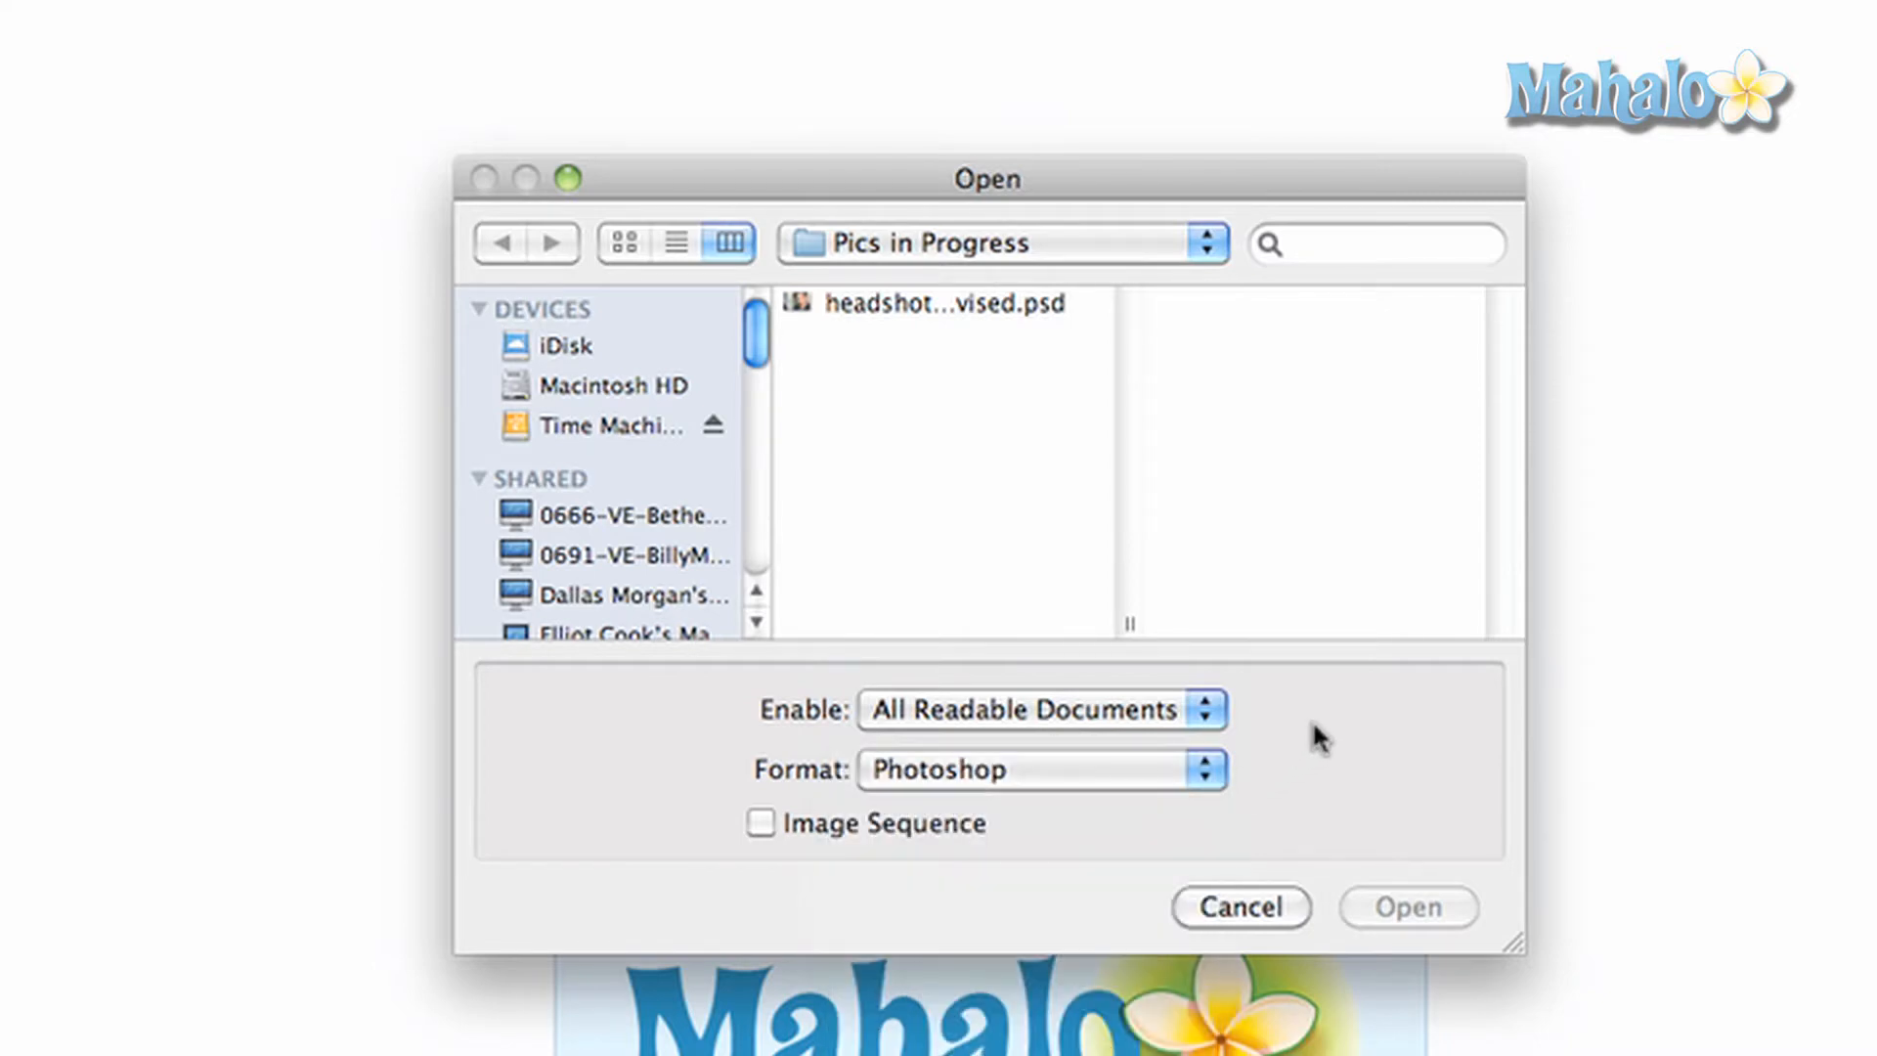
{"action": "left_click", "coordinate": [761, 823]}
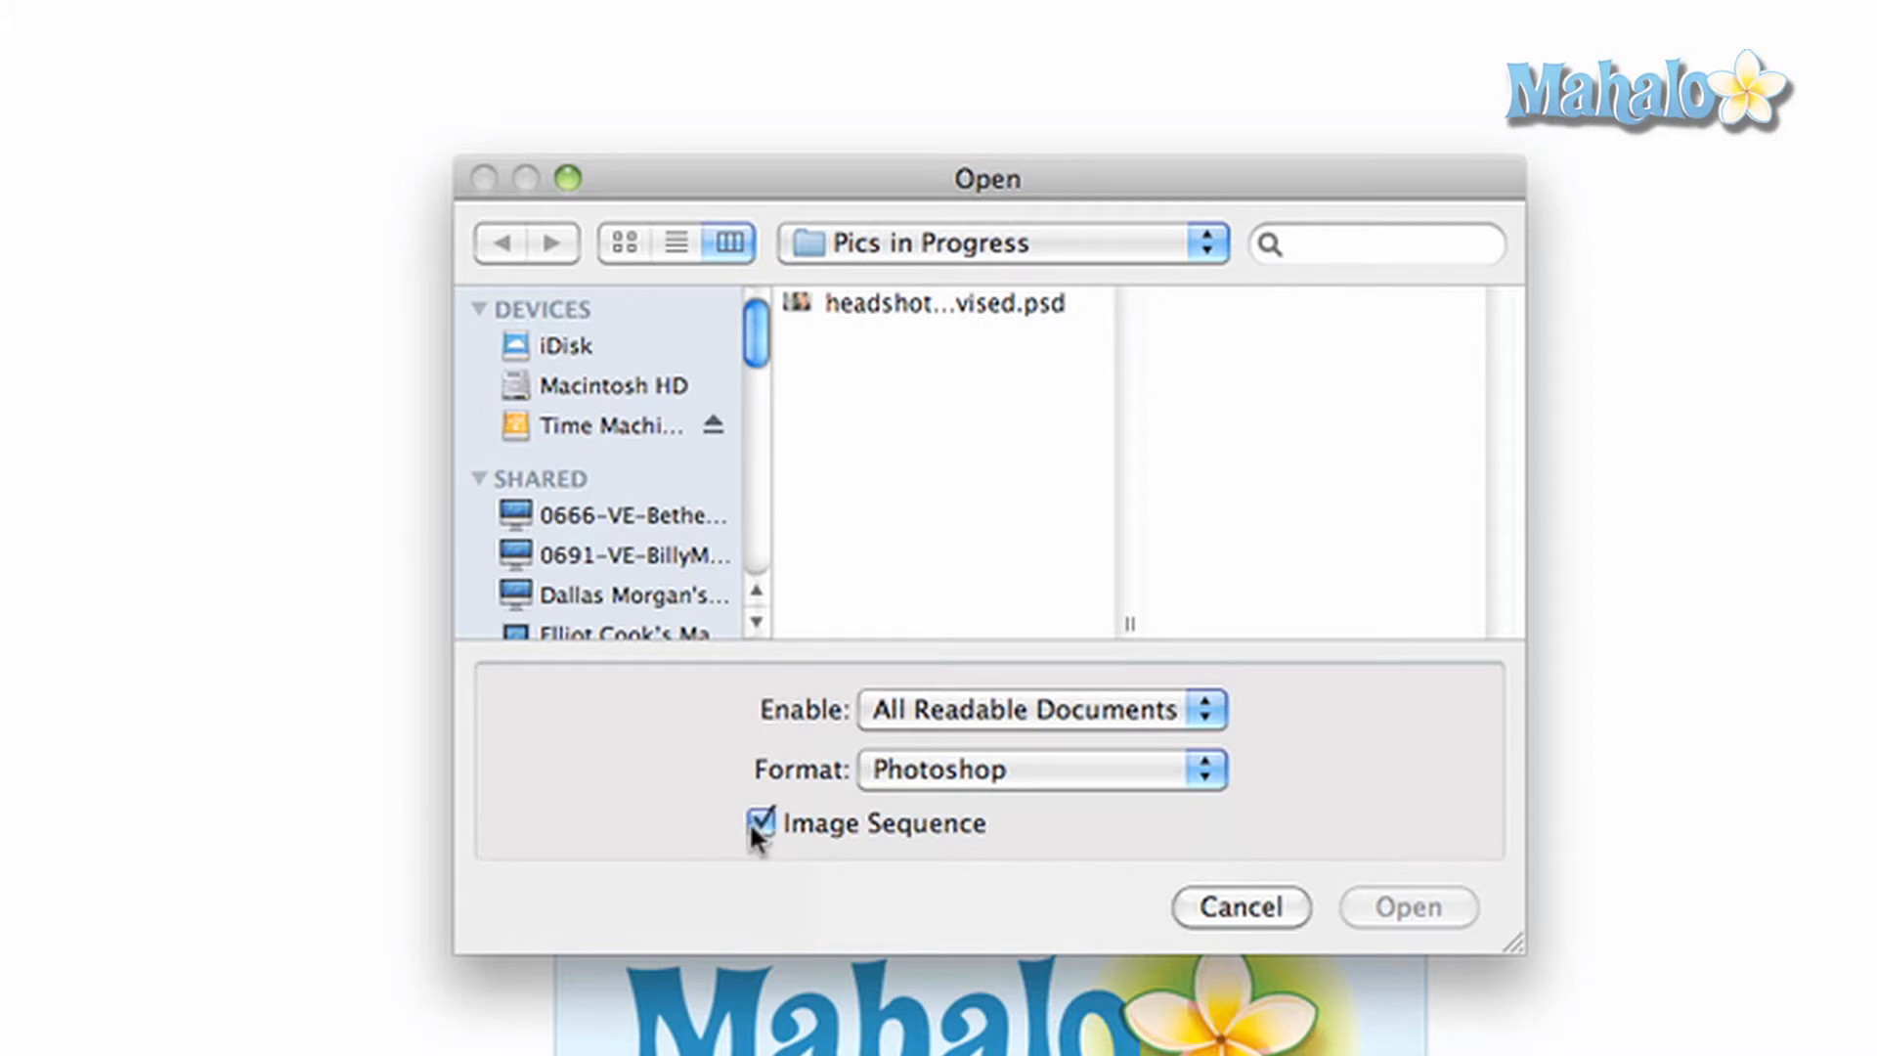
{"action": "left_click", "coordinate": [760, 822]}
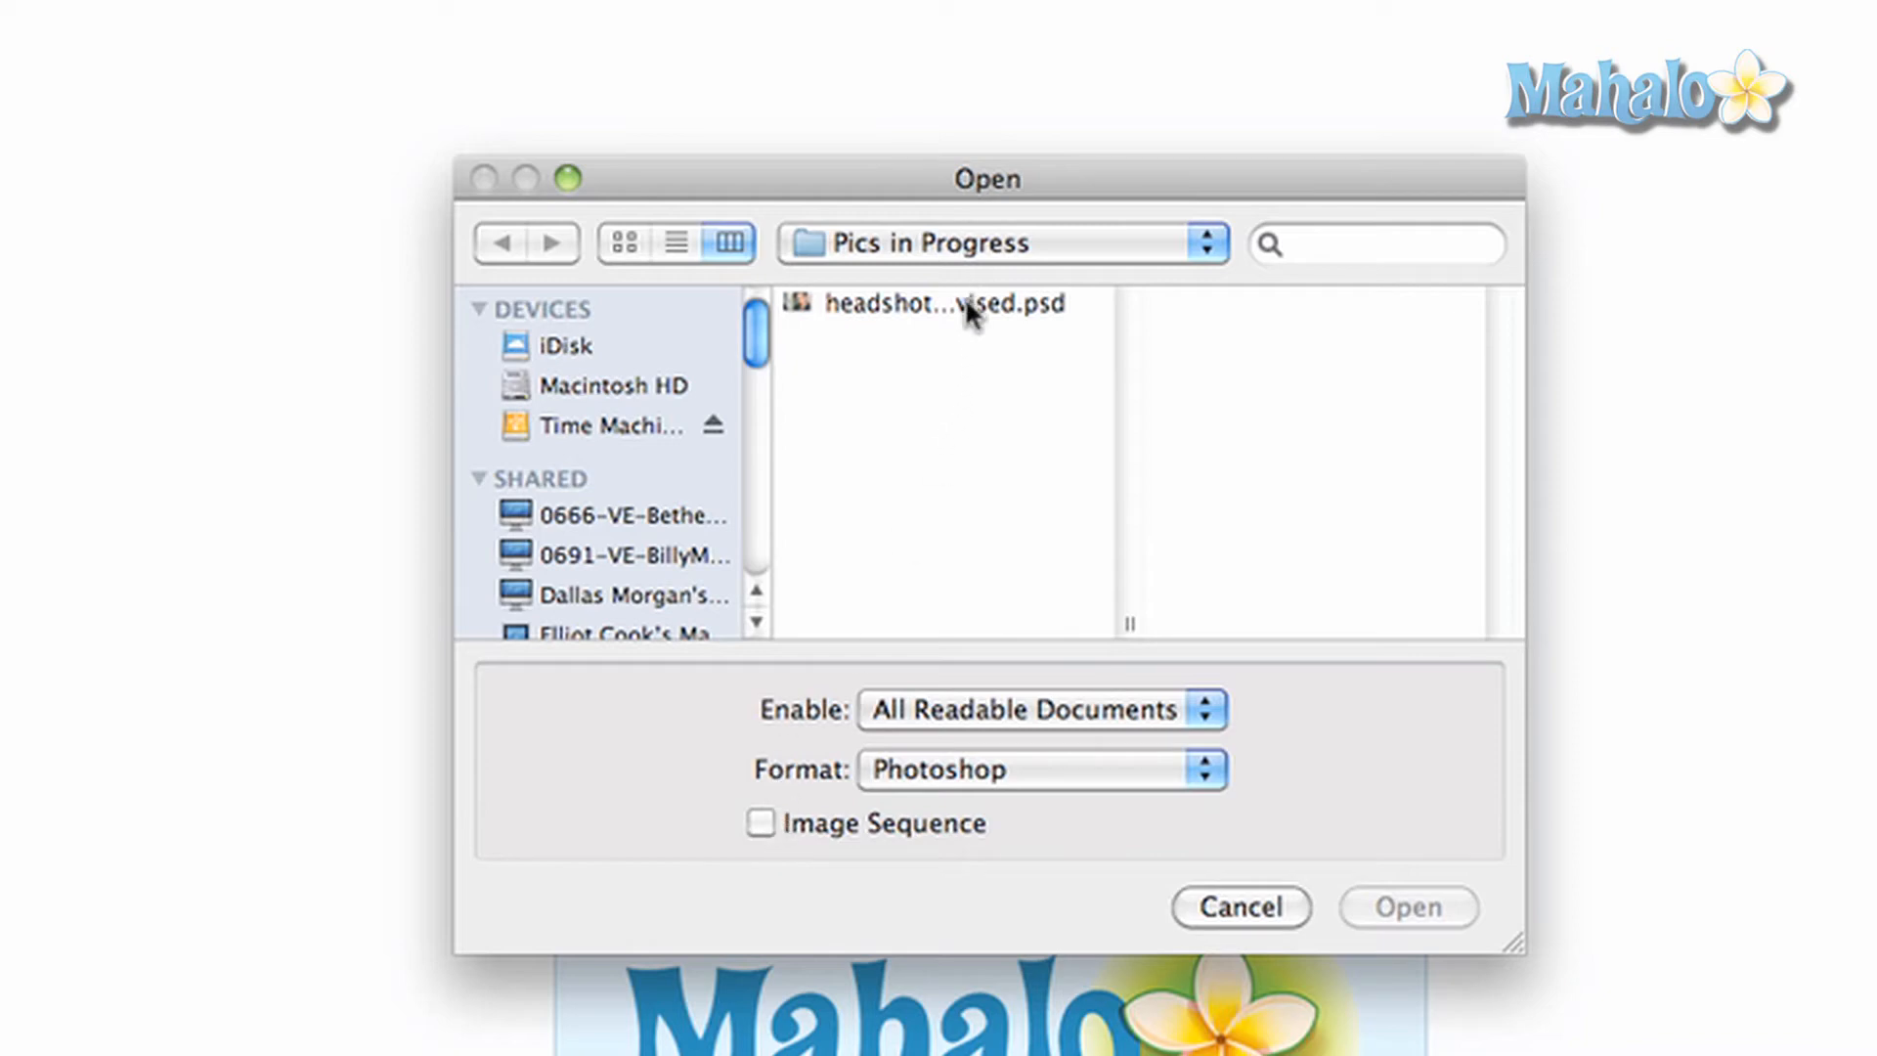
{"action": "left_click", "coordinate": [944, 303]}
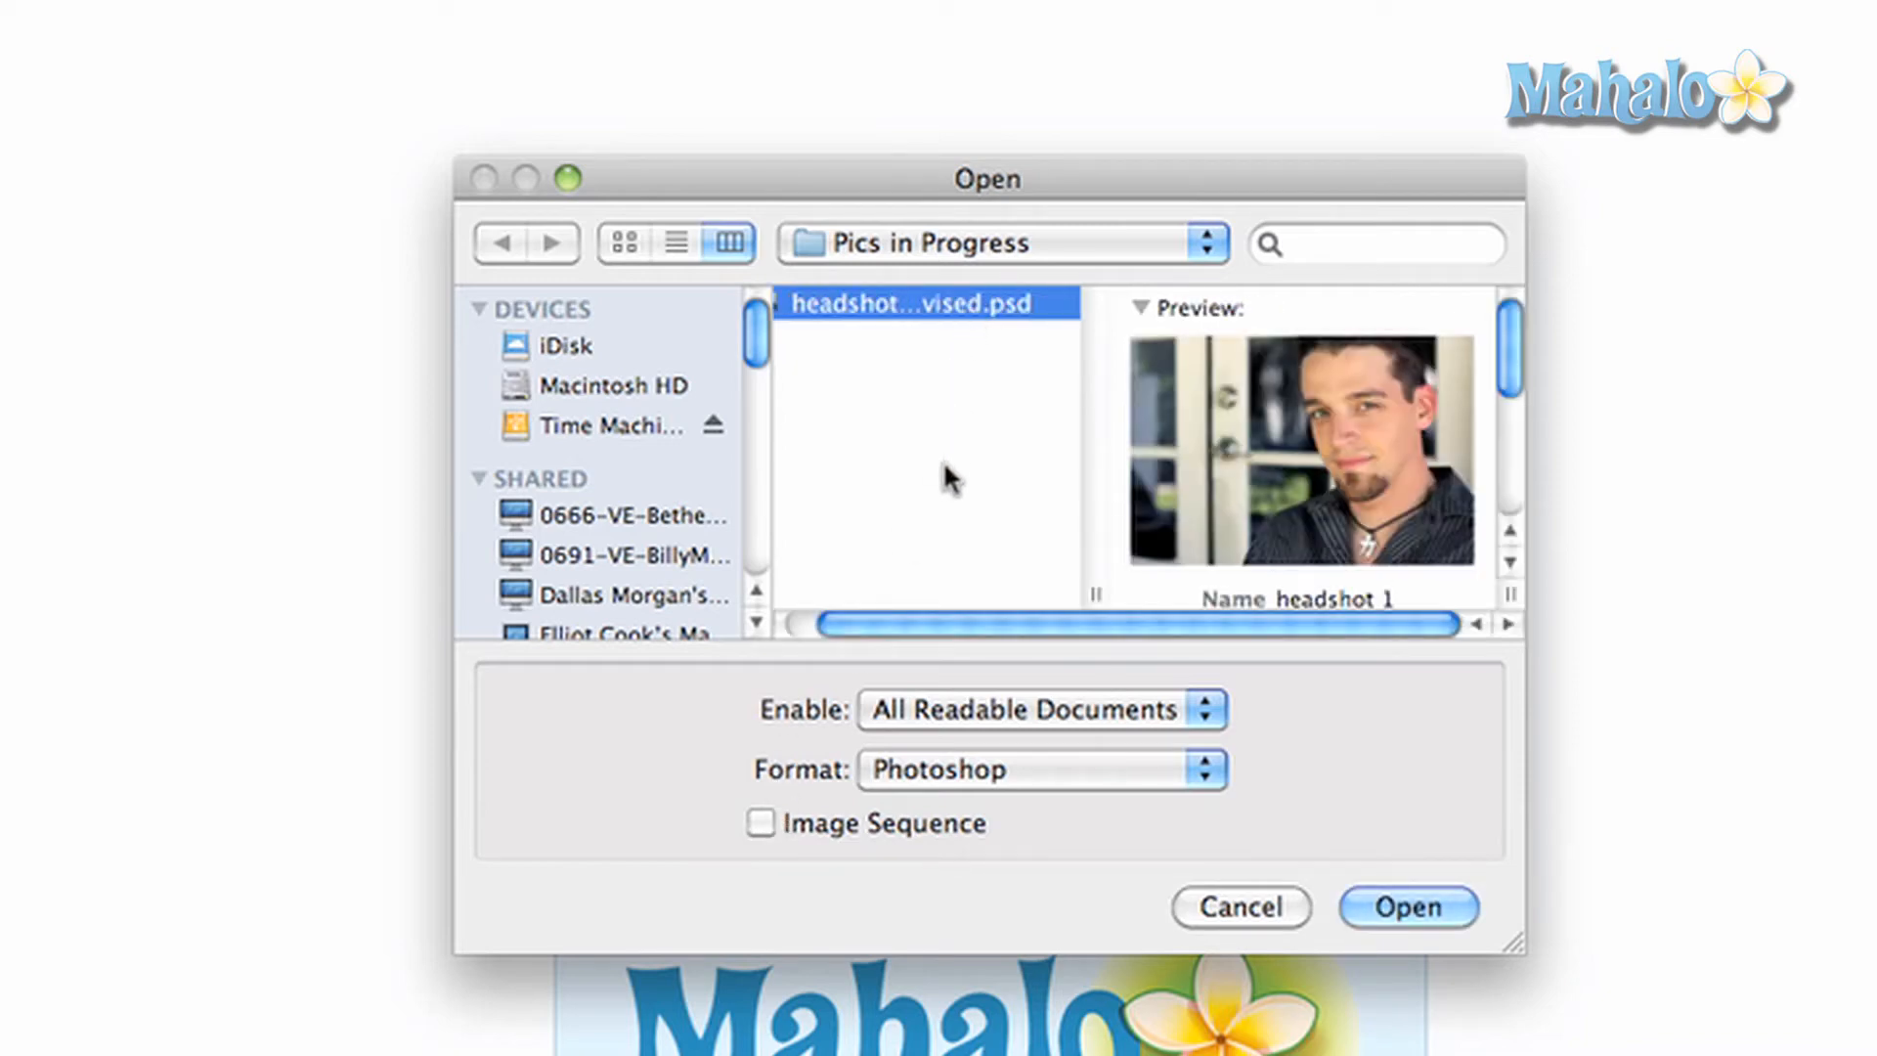